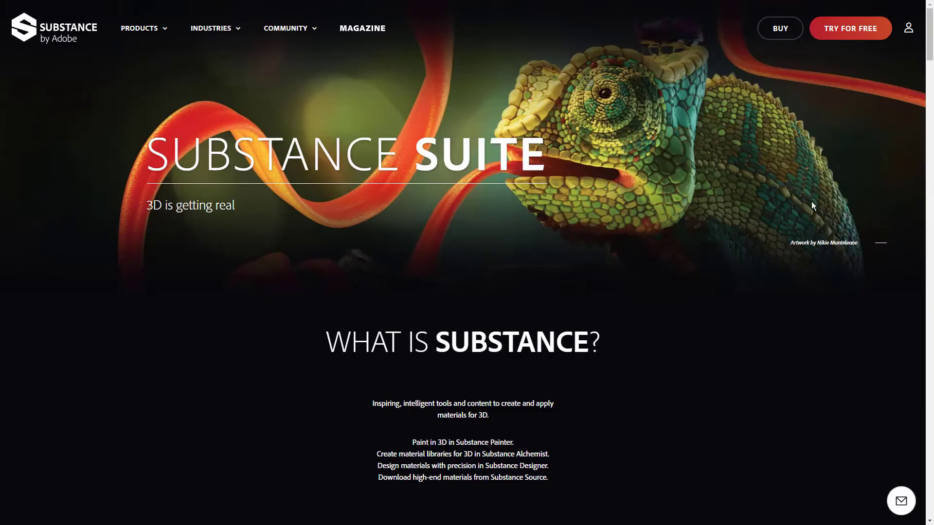
pyautogui.moveTo(914, 101)
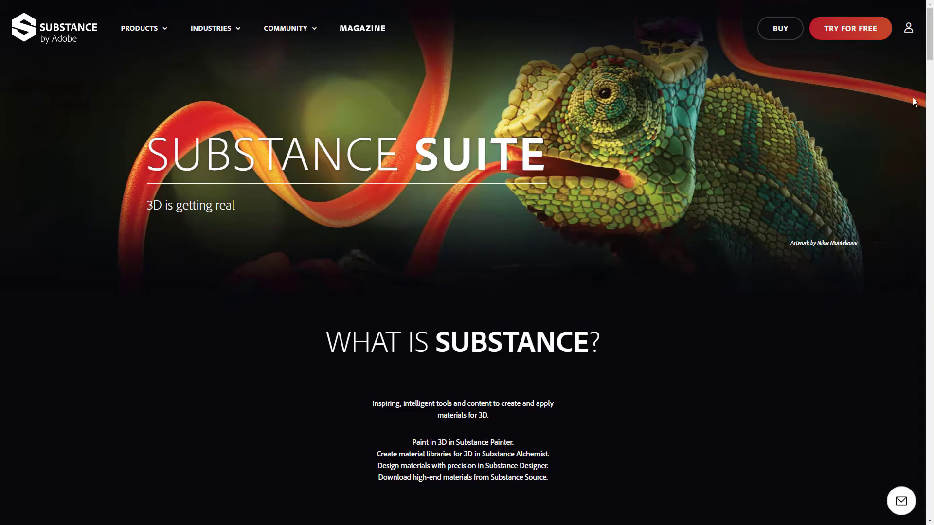
# Browse the Substance site and go to the subscription pricing plans page.
pyautogui.scroll(-3)
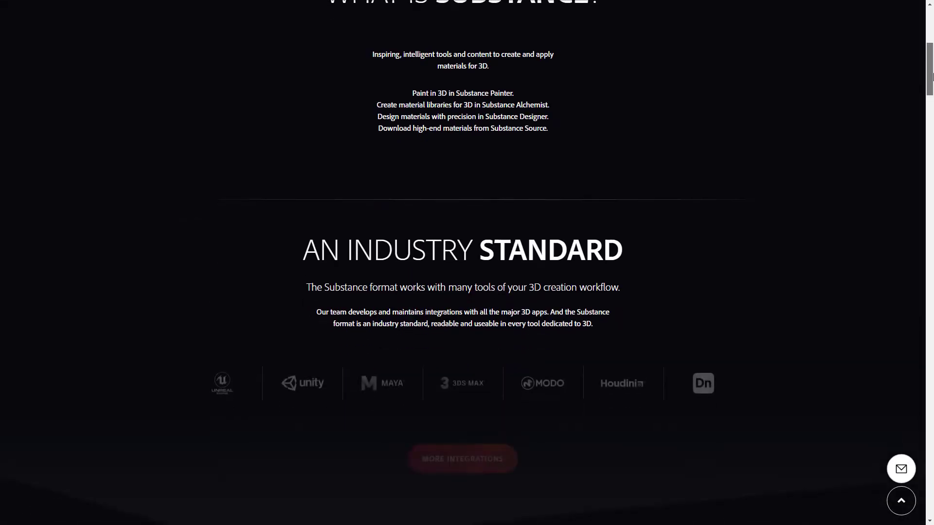
pyautogui.scroll(-3)
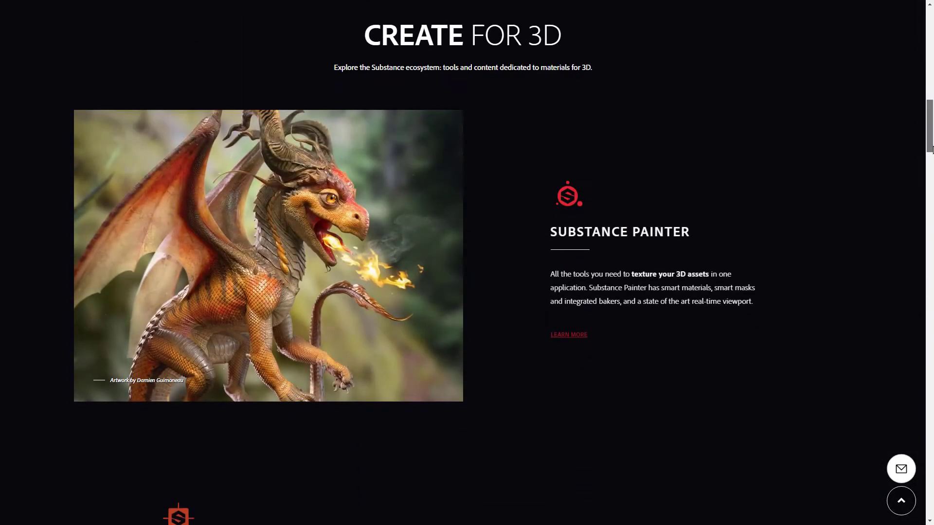
pyautogui.scroll(-3)
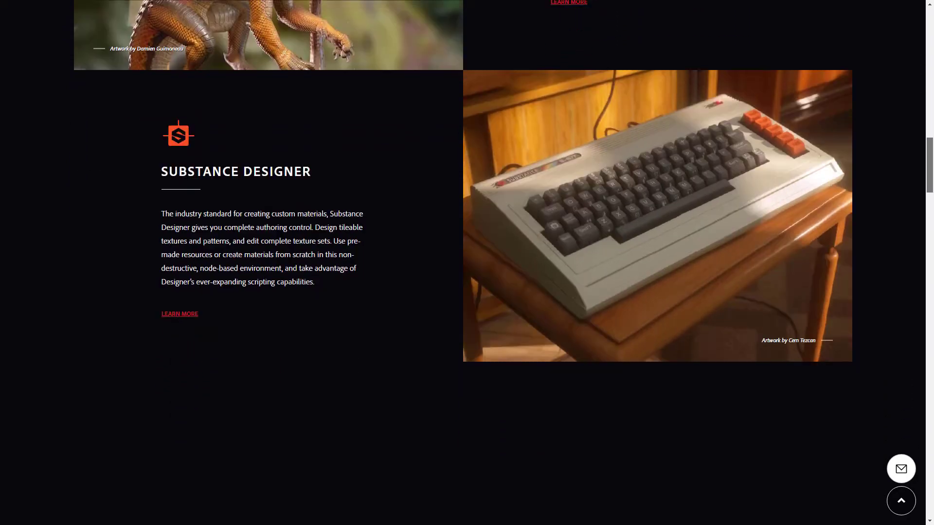
pyautogui.scroll(-3)
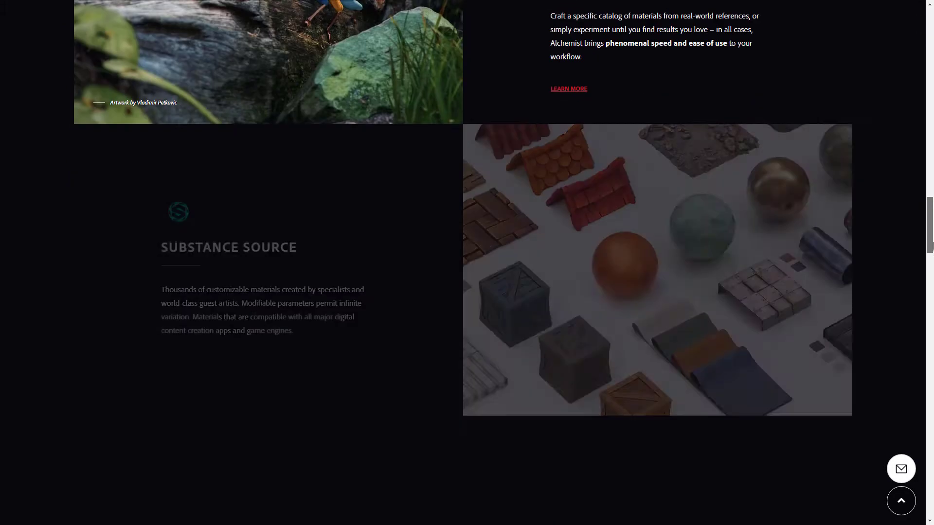
pyautogui.scroll(-3)
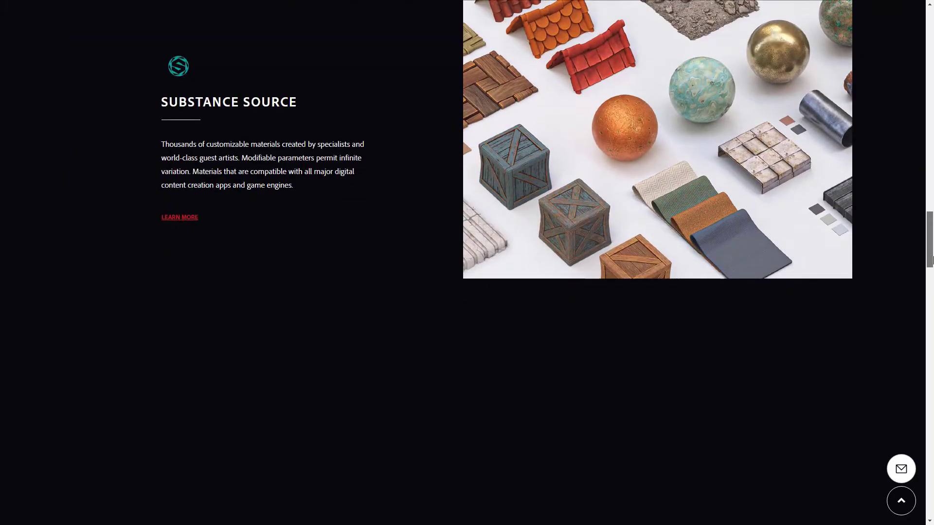
pyautogui.scroll(3)
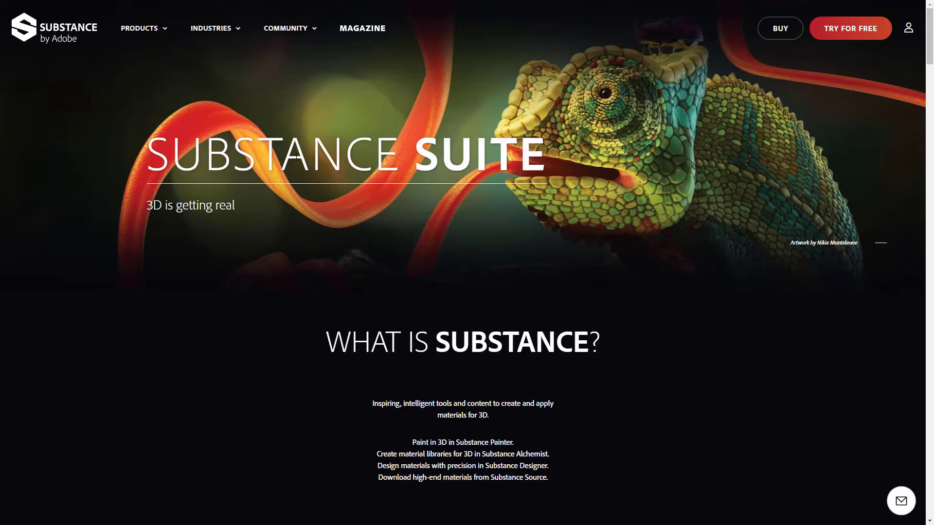
pyautogui.click(142, 28)
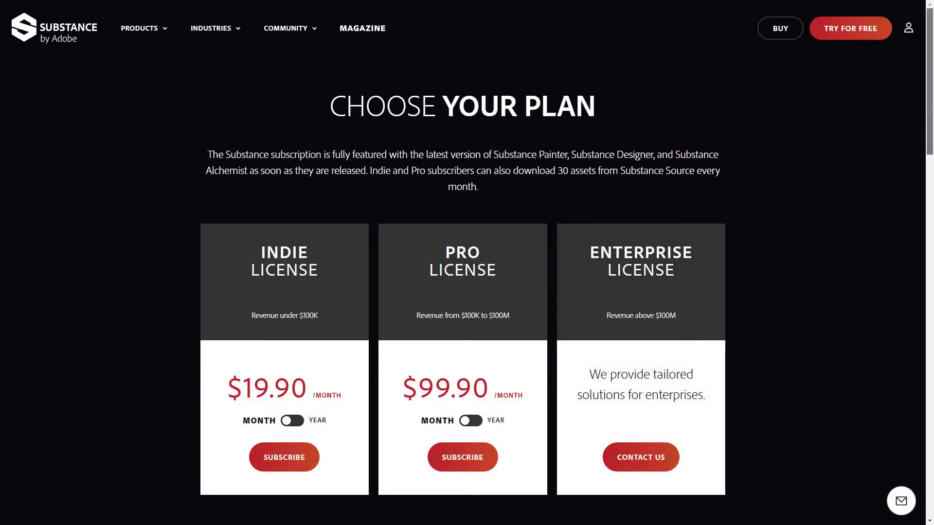
# Switch the Indie and Pro licence cards to yearly pricing and view the education offers.
pyautogui.scroll(-3)
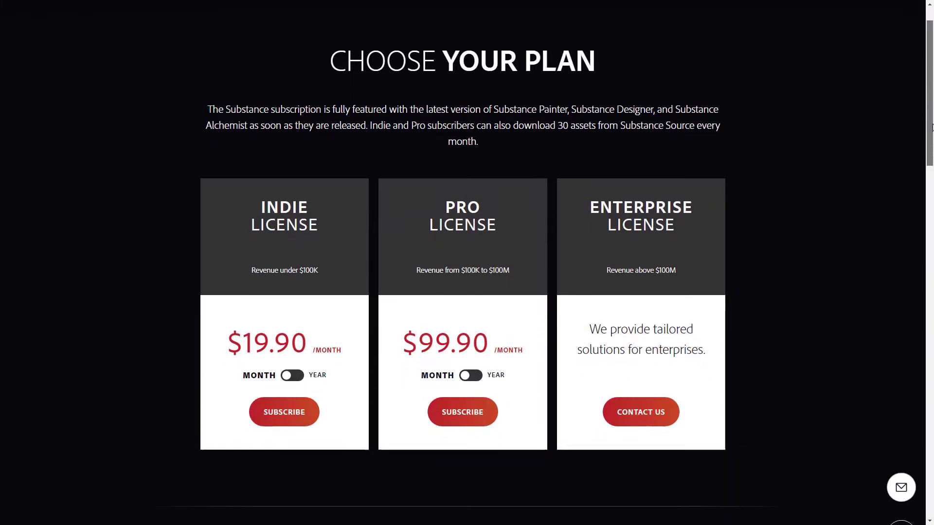
pyautogui.scroll(-3)
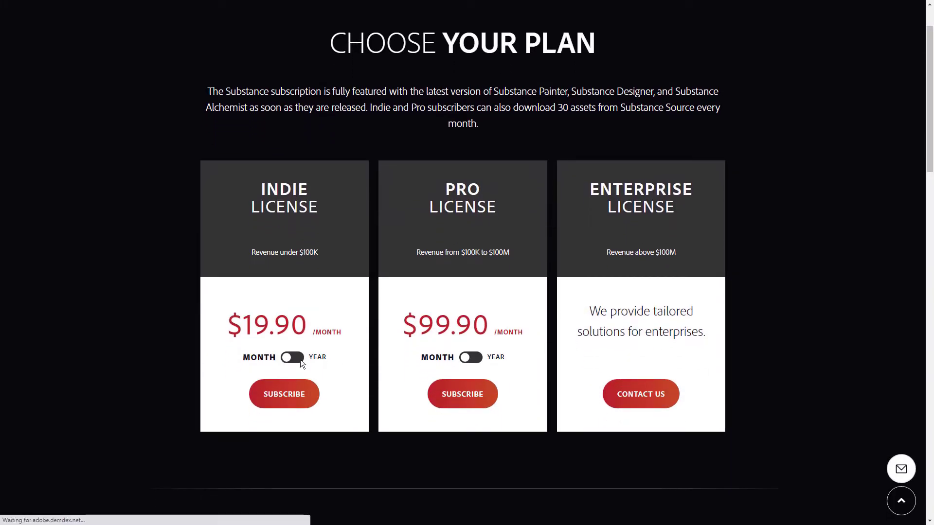
pyautogui.click(290, 357)
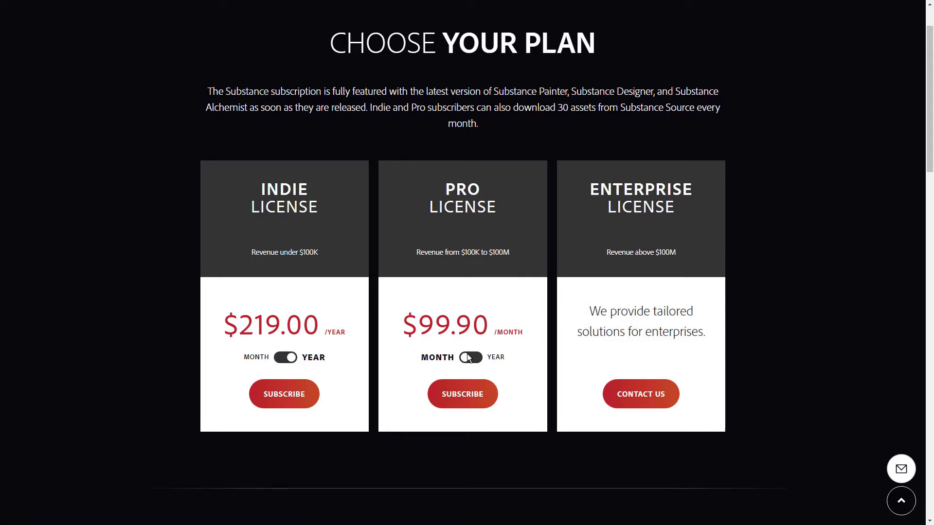
pyautogui.click(464, 357)
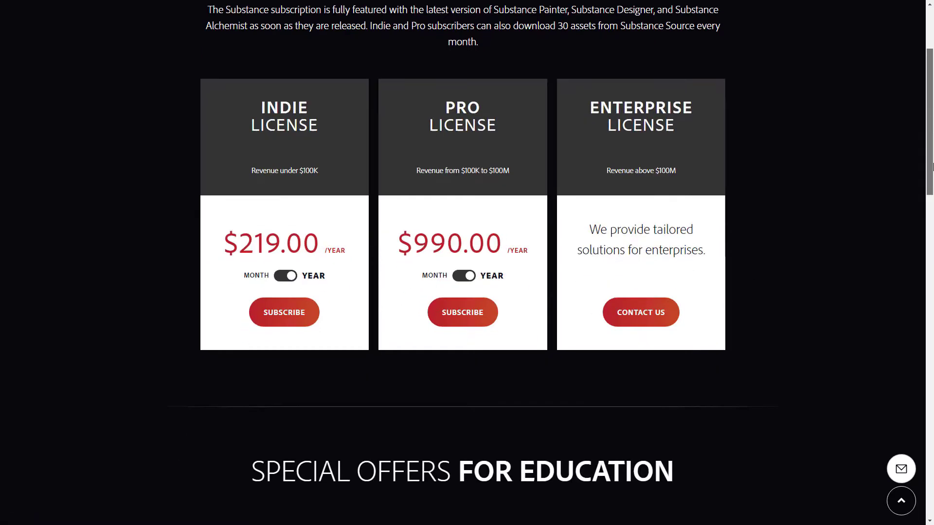
pyautogui.scroll(-3)
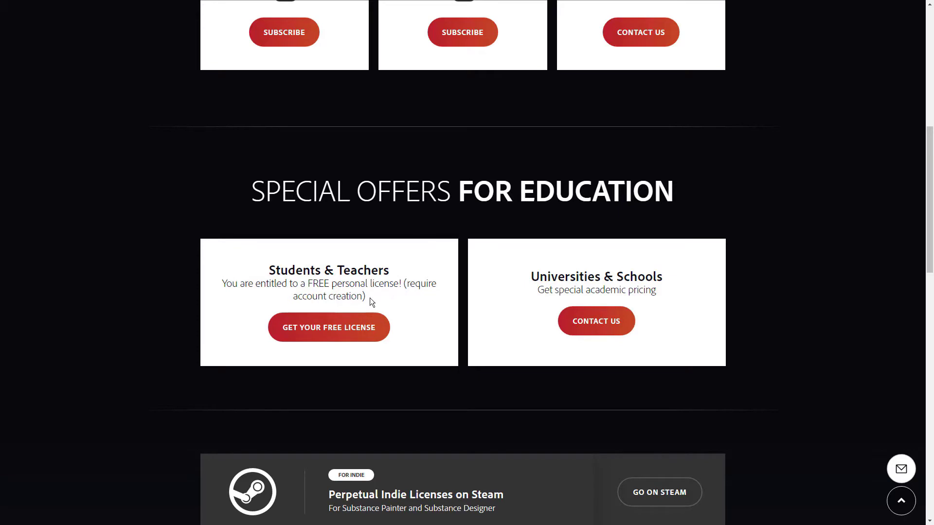
pyautogui.scroll(3)
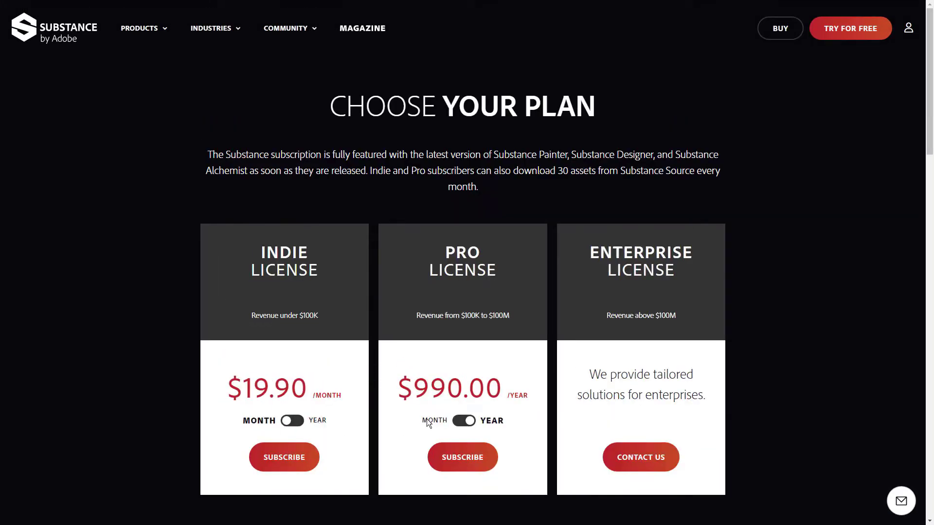
pyautogui.click(463, 421)
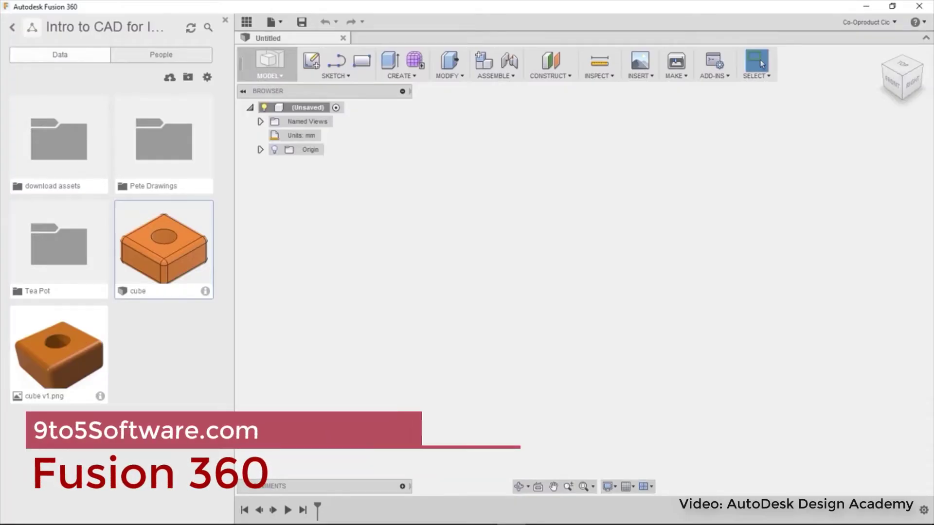
# Open the 'cube v2' design from the Data panel so the rounded orange cube fills the workspace.
pyautogui.doubleClick(163, 249)
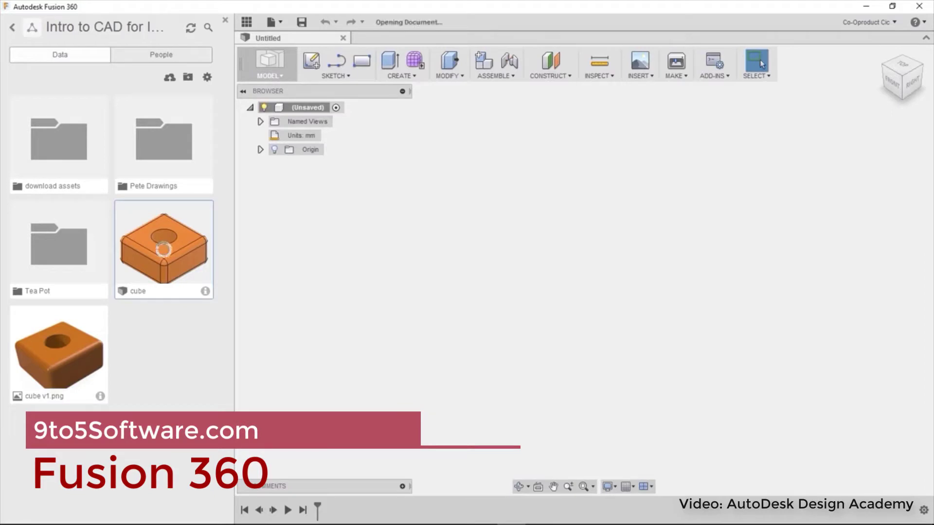
pyautogui.doubleClick(163, 244)
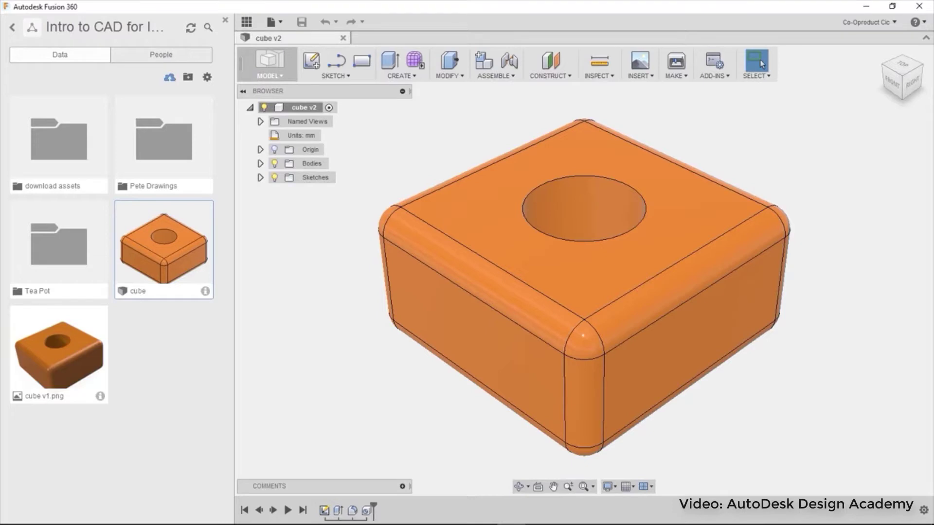
pyautogui.click(160, 54)
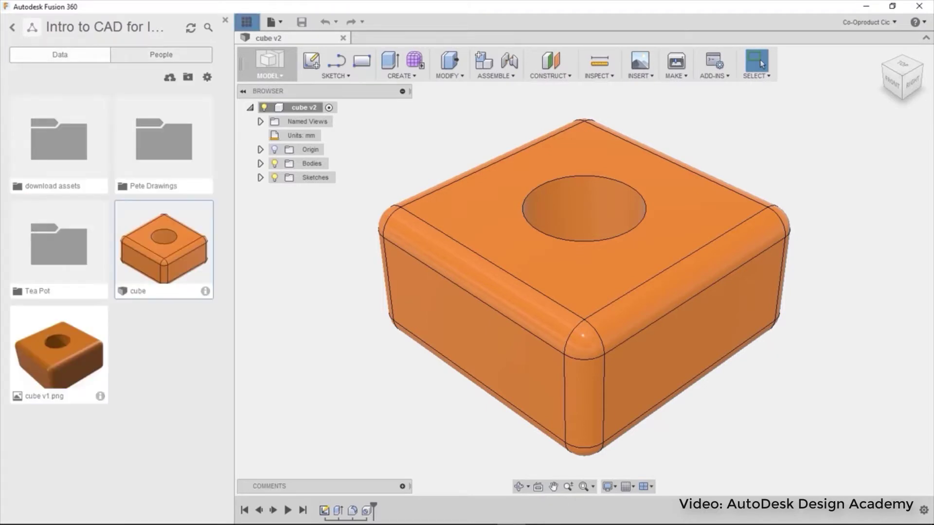
# Review the File menu's Share options, then show the cube design's version info in the Data panel.
pyautogui.click(36, 22)
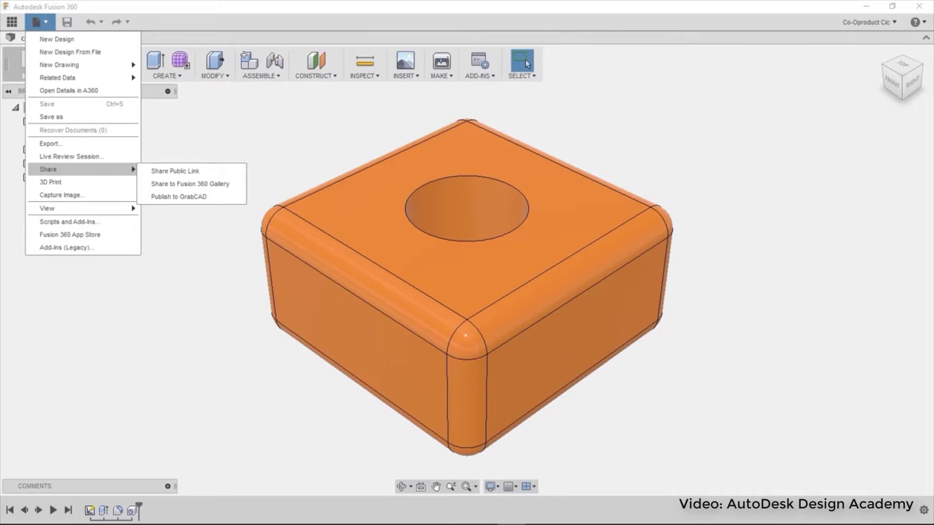
pyautogui.moveTo(179, 197)
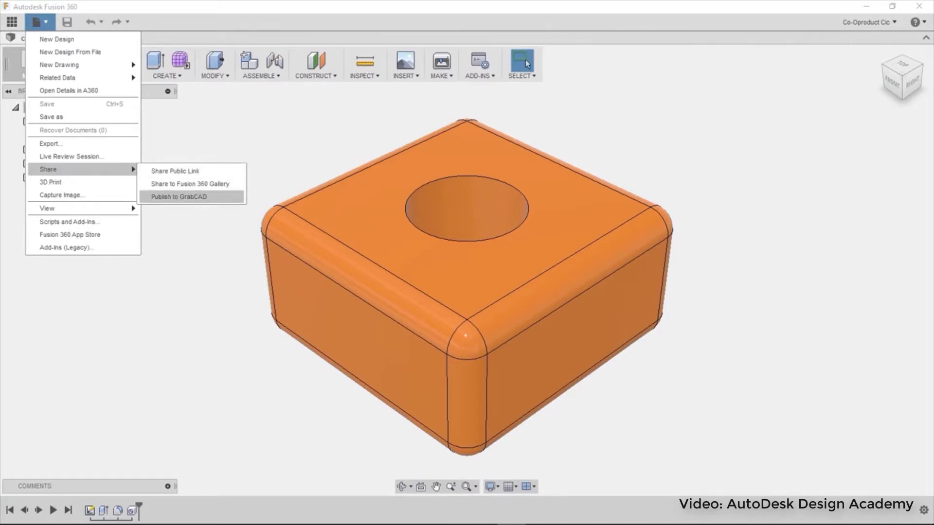
pyautogui.moveTo(189, 184)
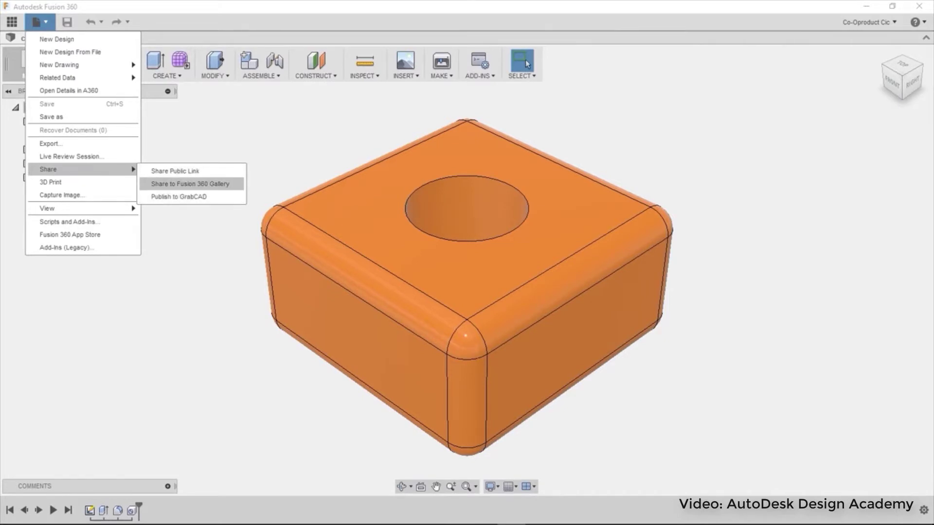
pyautogui.moveTo(174, 171)
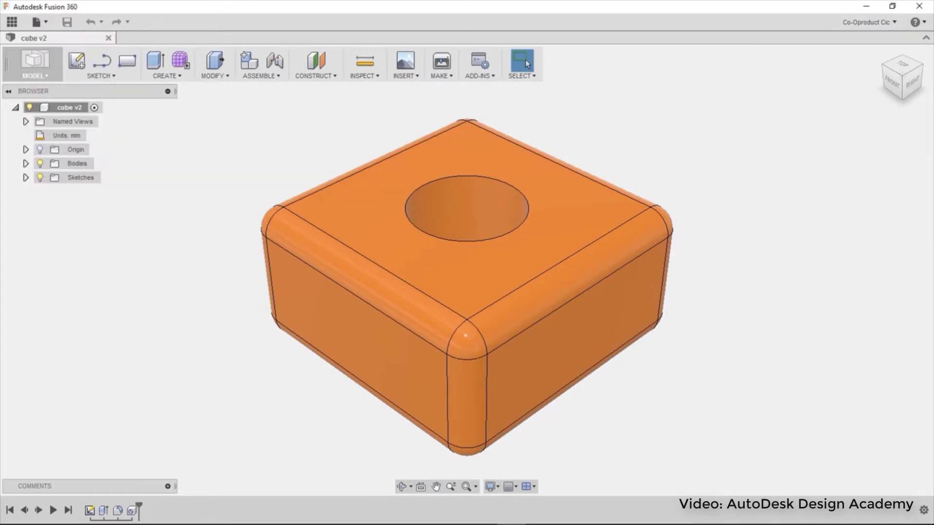
pyautogui.click(11, 23)
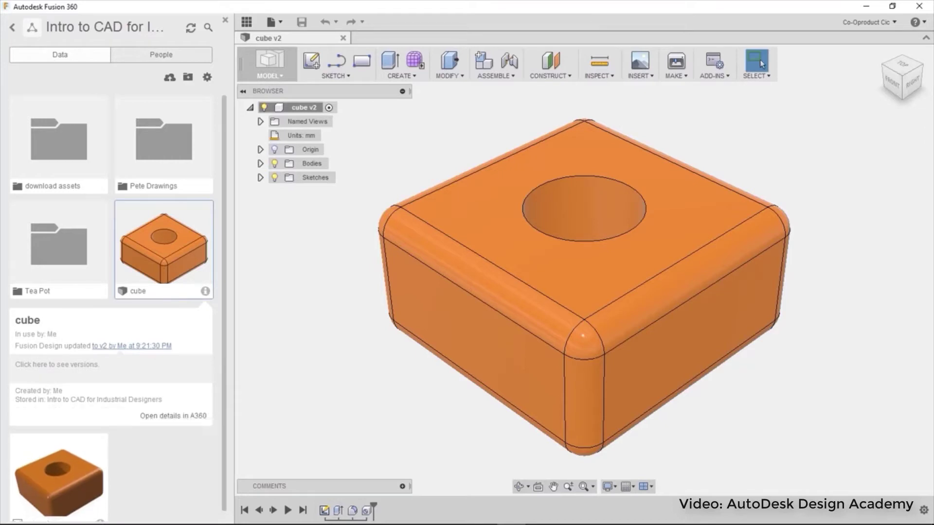
# View the cube's A360 details page and check its Used In and Drawings design references.
pyautogui.click(174, 415)
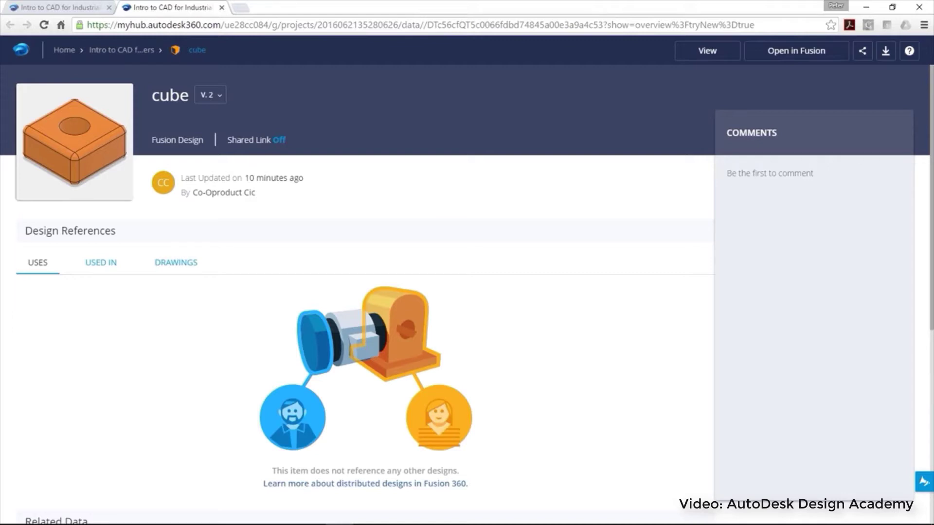
pyautogui.click(101, 262)
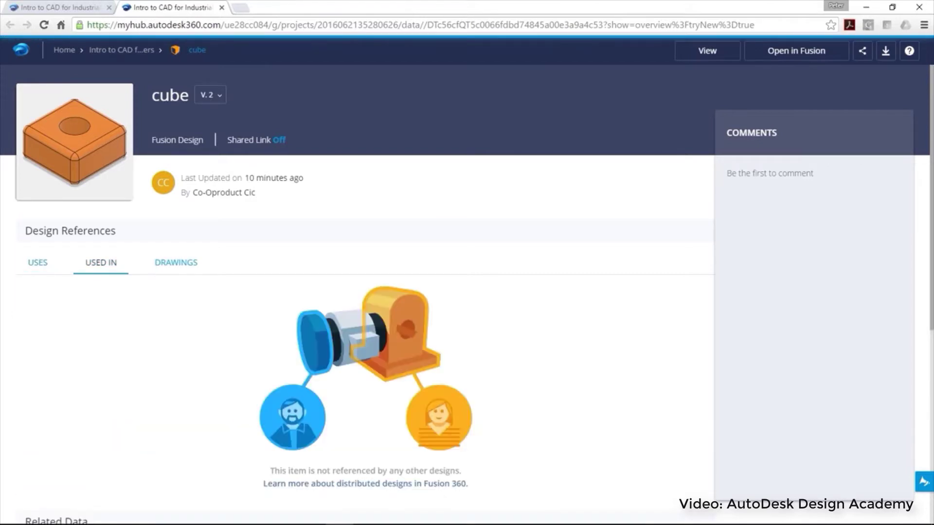
pyautogui.scroll(-3)
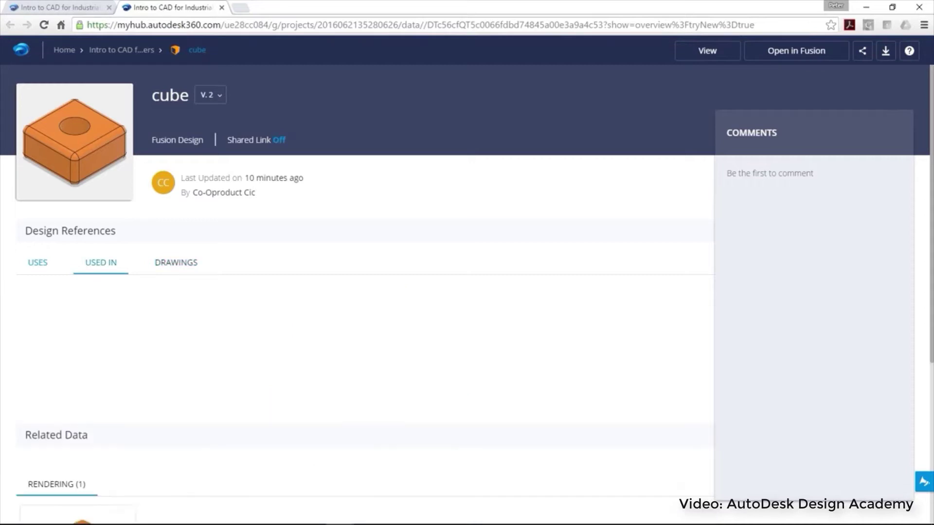
pyautogui.click(175, 263)
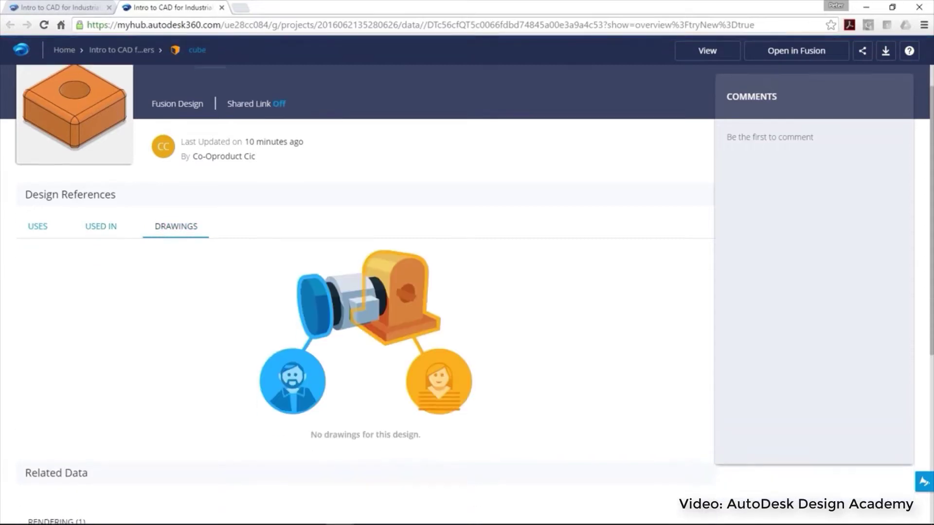
pyautogui.scroll(-3)
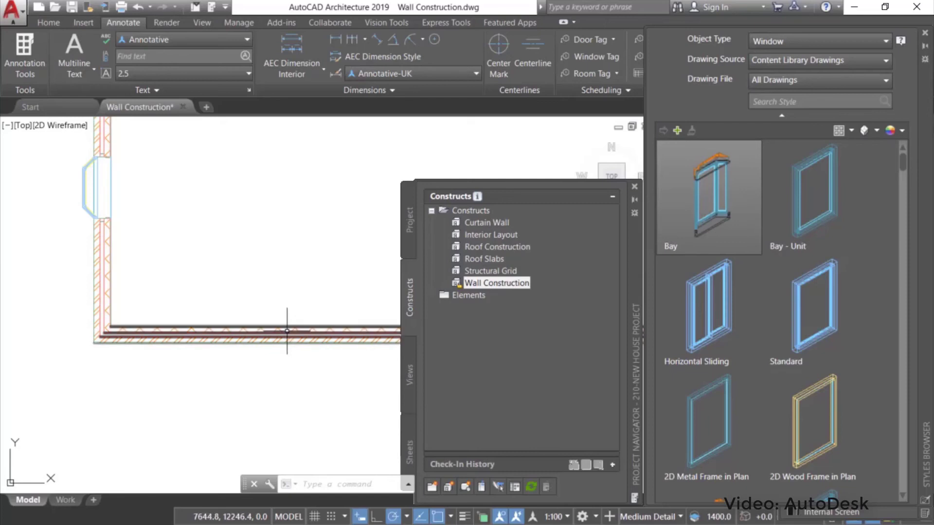
pyautogui.moveTo(286, 328)
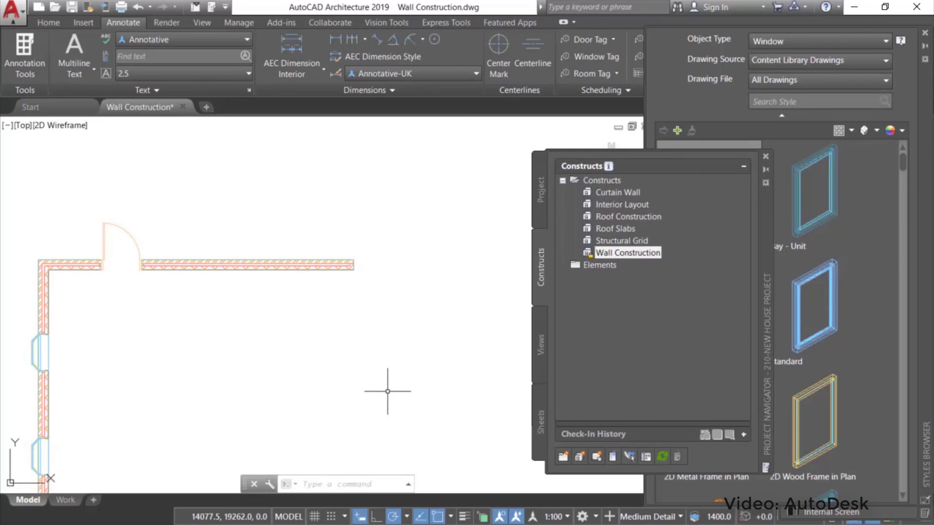
pyautogui.moveTo(253, 288)
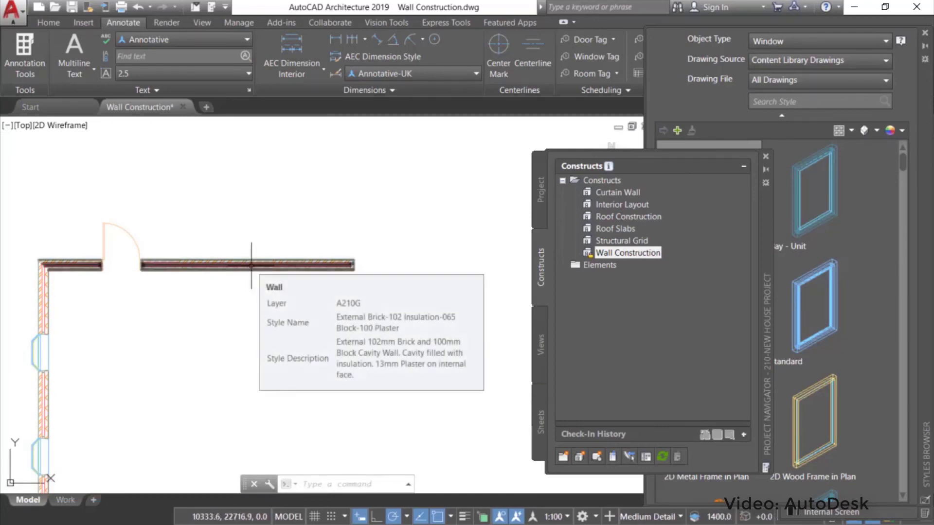
# Select the top brick cavity wall of the L-shaped plan.
pyautogui.click(247, 265)
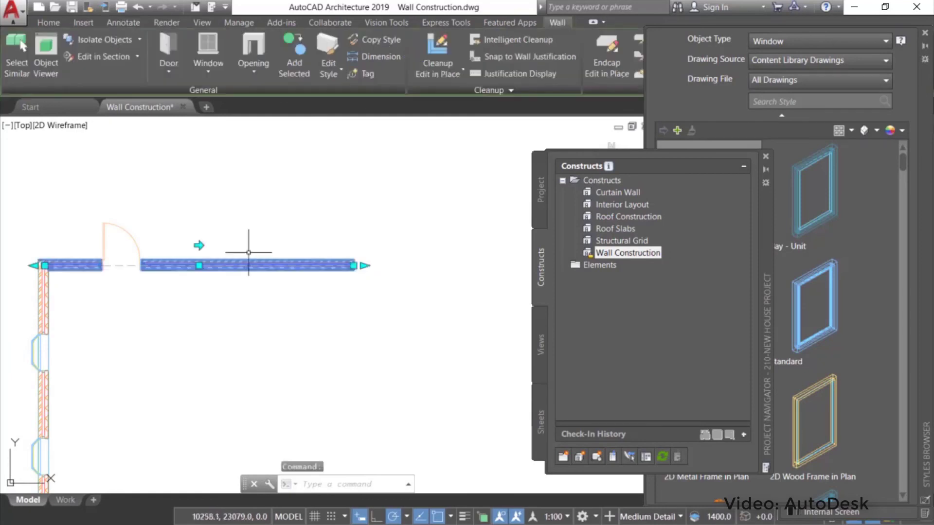